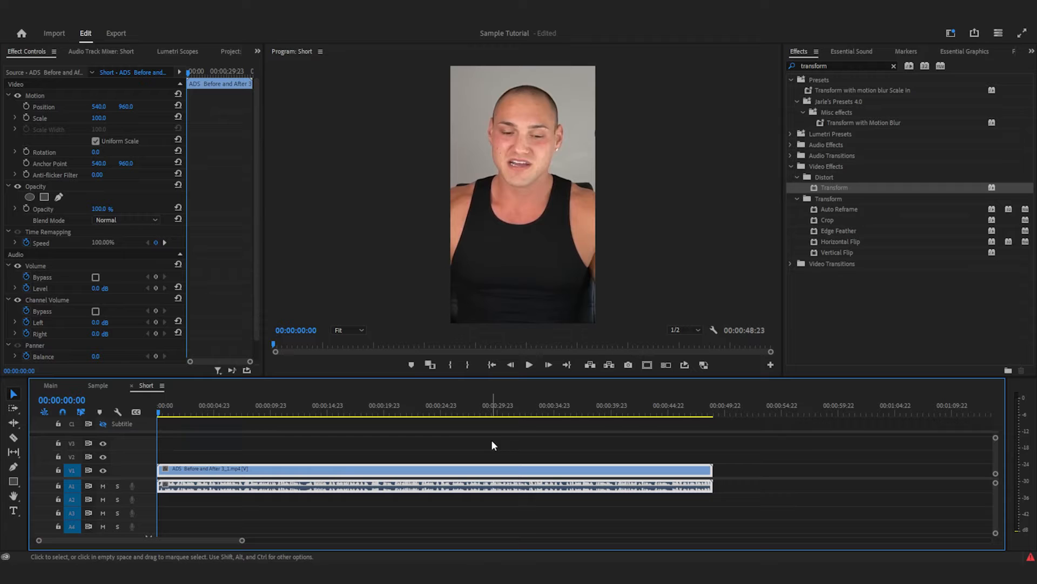
Show the Text panel's Transcript tab with the speaker-labelled, timecoded transcript
{"action": "left_click", "coordinate": [258, 52]}
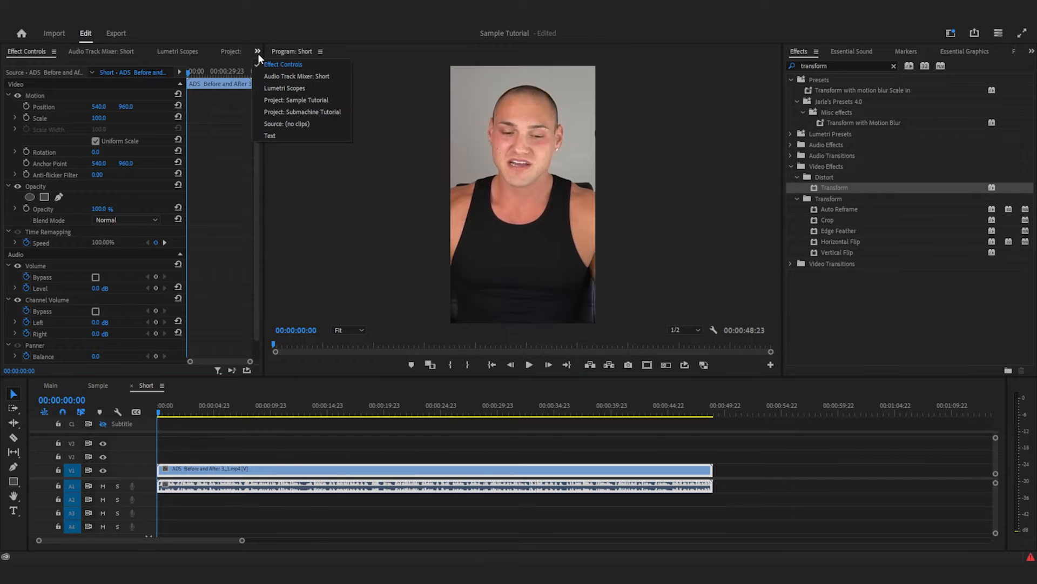
{"action": "left_click", "coordinate": [270, 136]}
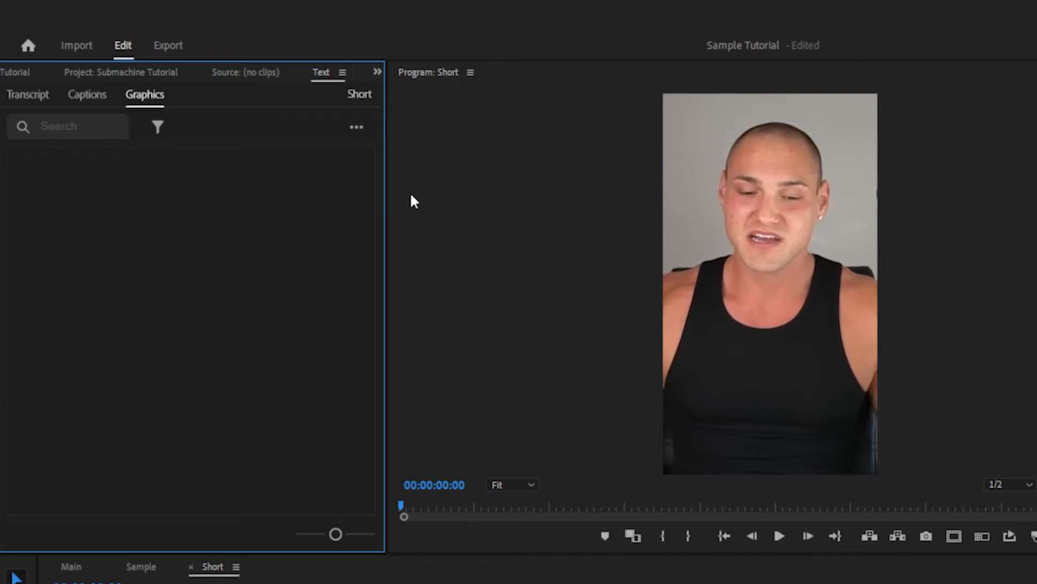
{"action": "left_click", "coordinate": [28, 94]}
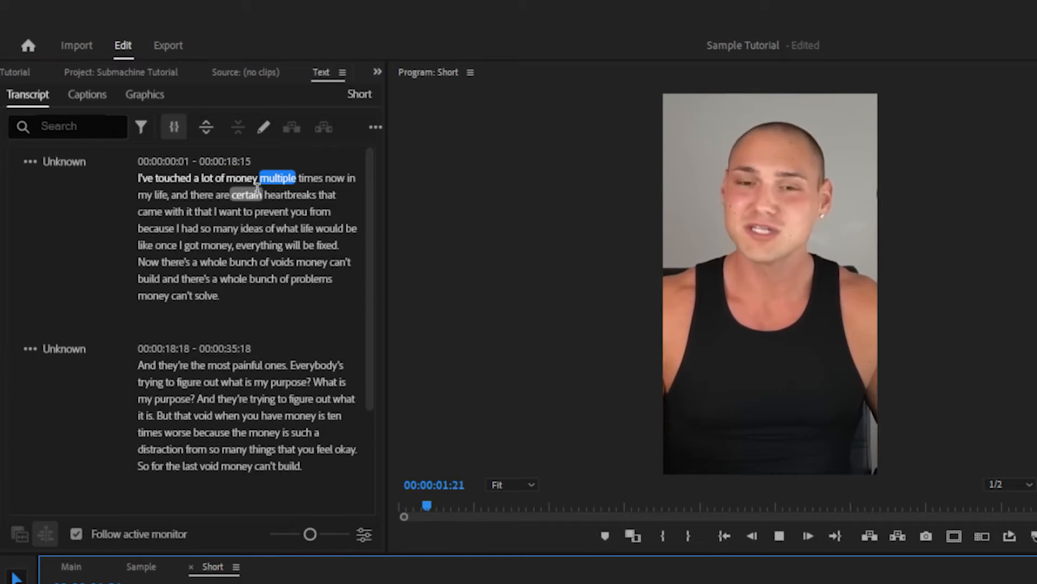
{"action": "scroll", "scroll_direction": "down", "scroll_amount": 3}
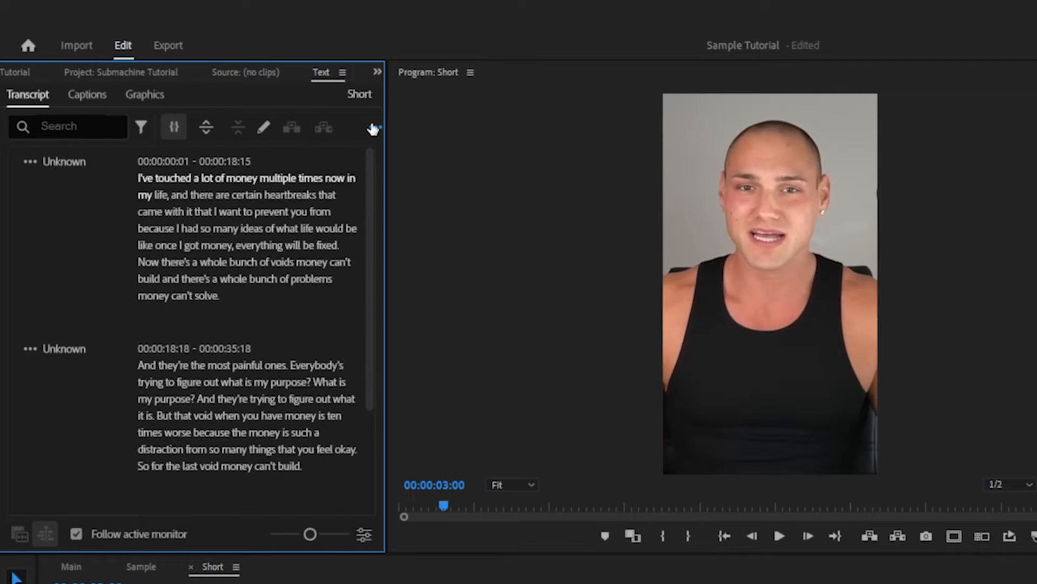
Create single-line captions with a 7-character maximum length from the transcript
{"action": "left_click", "coordinate": [373, 128]}
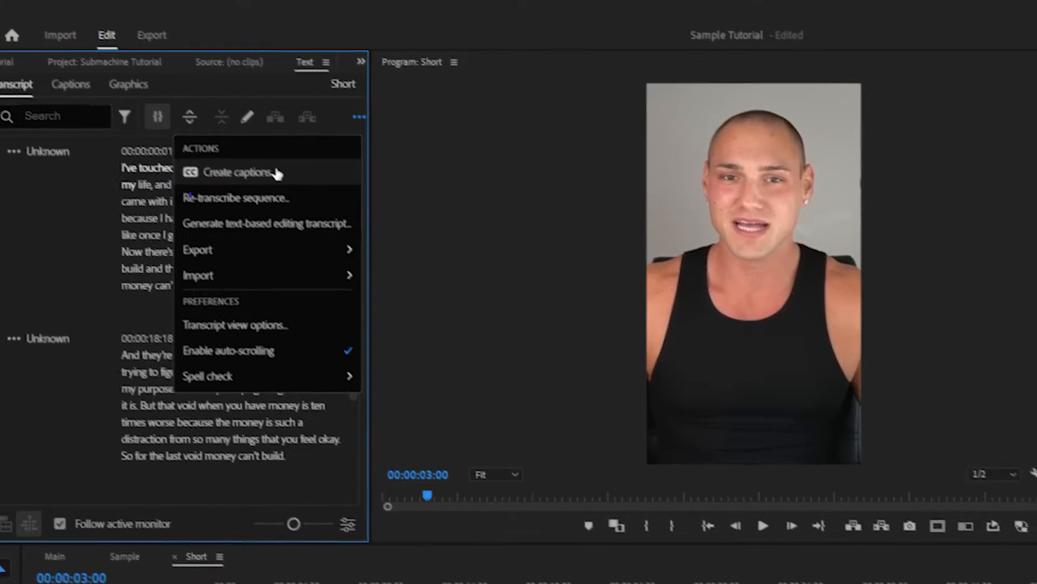
{"action": "left_click", "coordinate": [237, 171]}
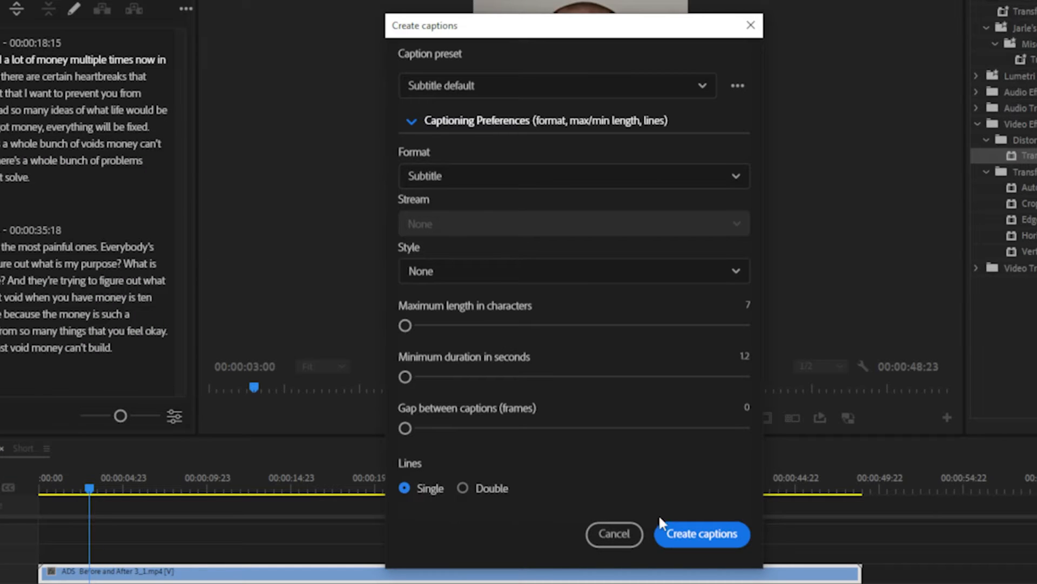
{"action": "left_click", "coordinate": [700, 533]}
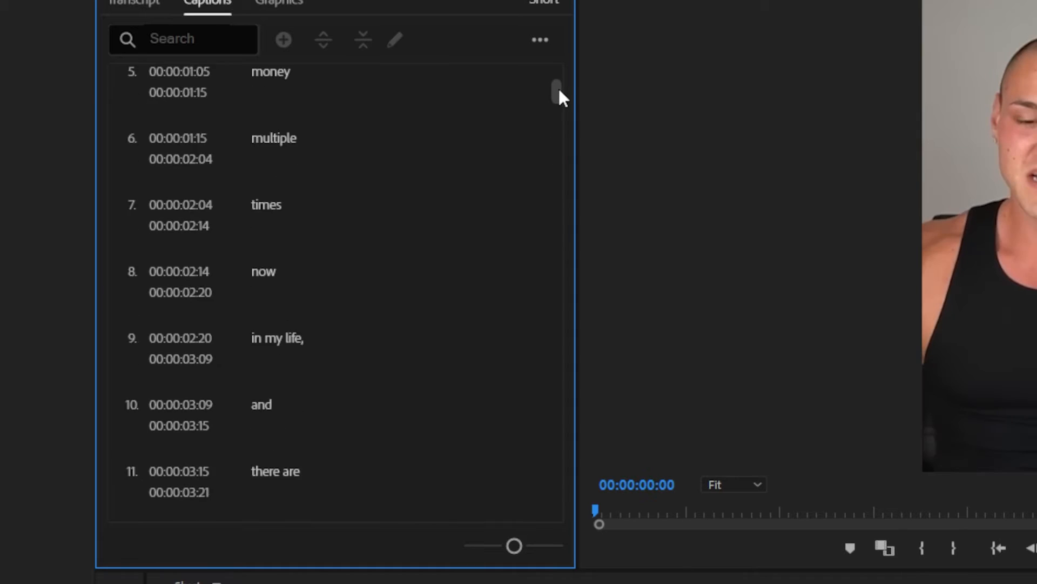
{"action": "scroll", "scroll_direction": "down", "scroll_amount": 3}
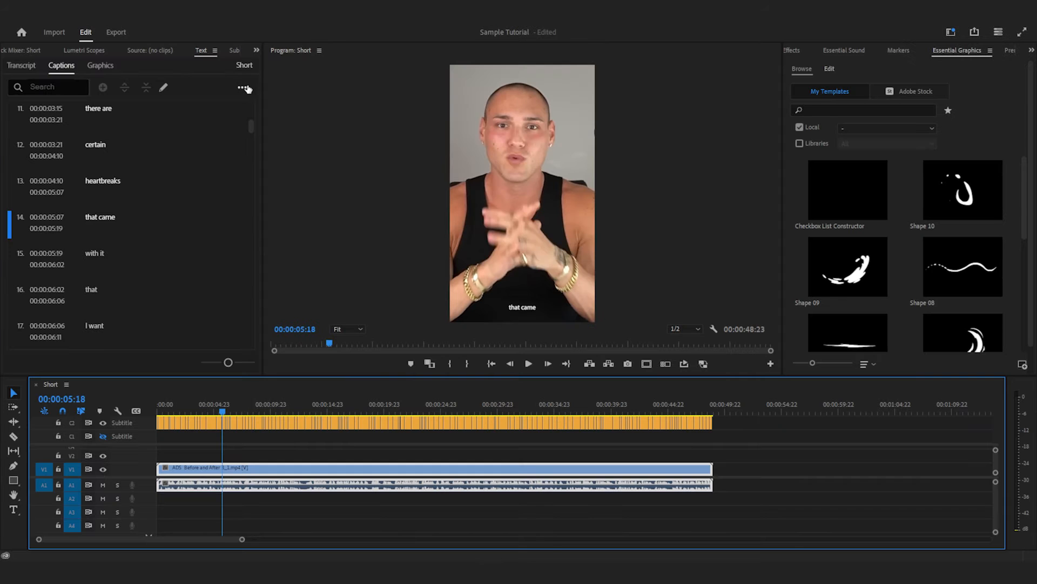
Export the captions to an SRT file from the Captions menu
{"action": "left_click", "coordinate": [242, 88]}
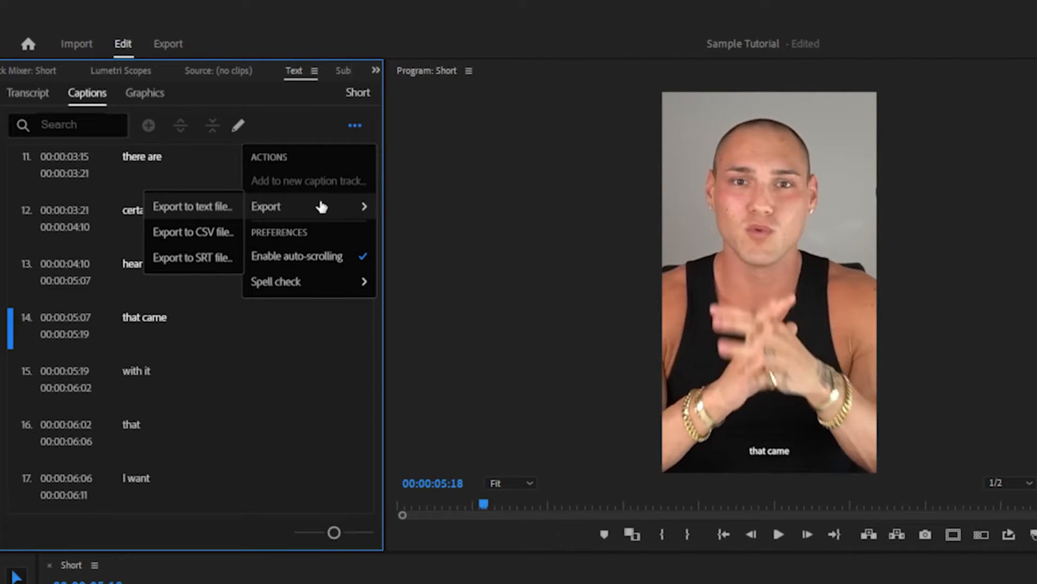
{"action": "mouse_move", "coordinate": [192, 257]}
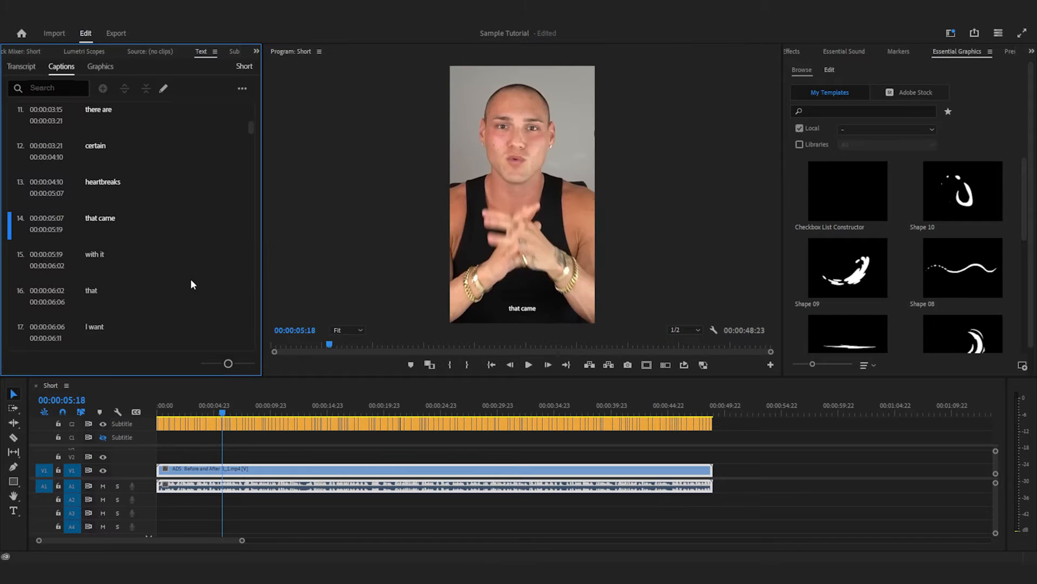
Use the SubMachine 23.05.11 panel to create subtitle graphics from the SRT and Mogrt
{"action": "left_click", "coordinate": [256, 51]}
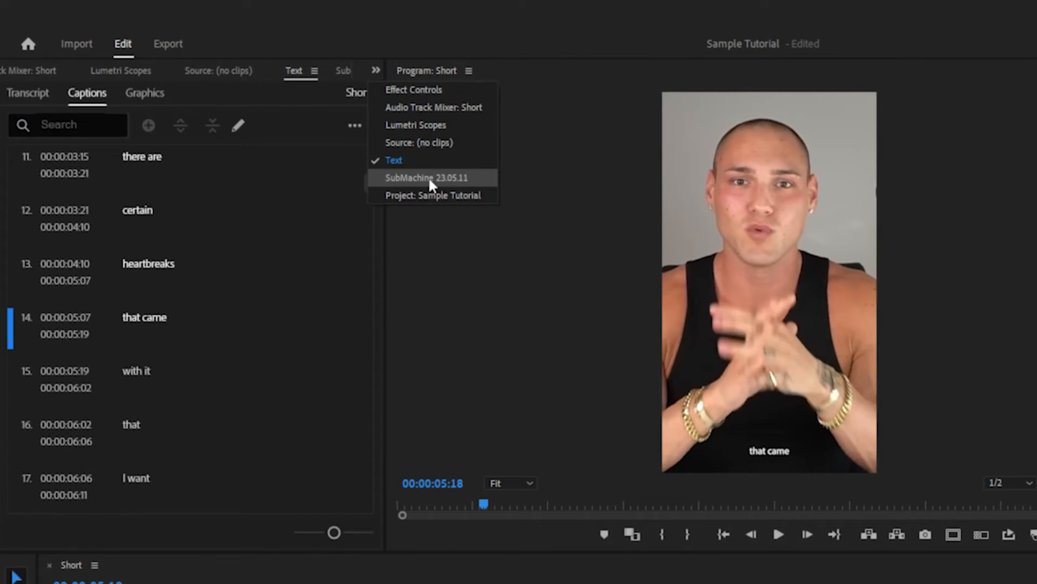
{"action": "left_click", "coordinate": [428, 177]}
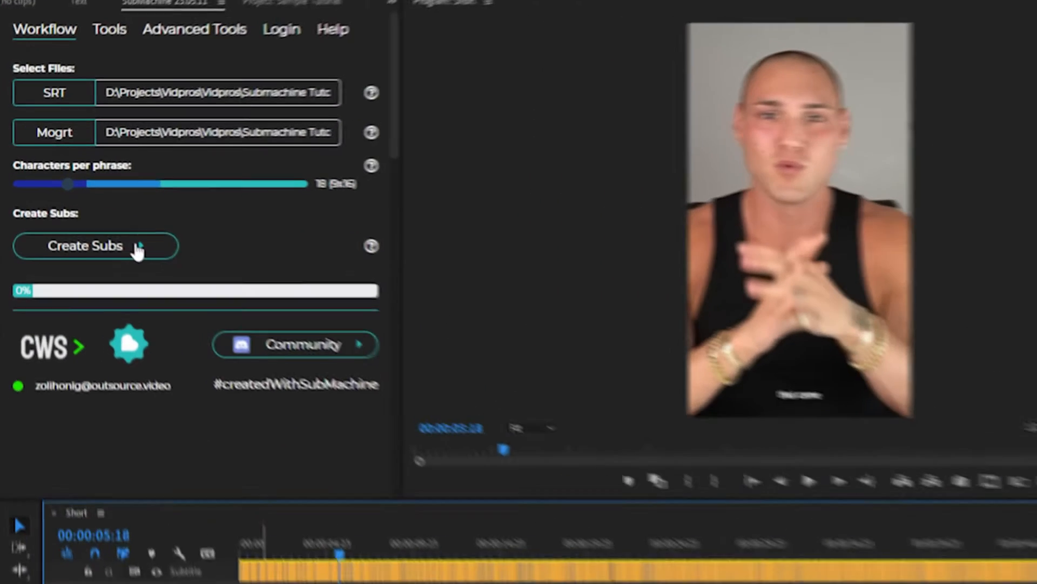
{"action": "left_click", "coordinate": [96, 246]}
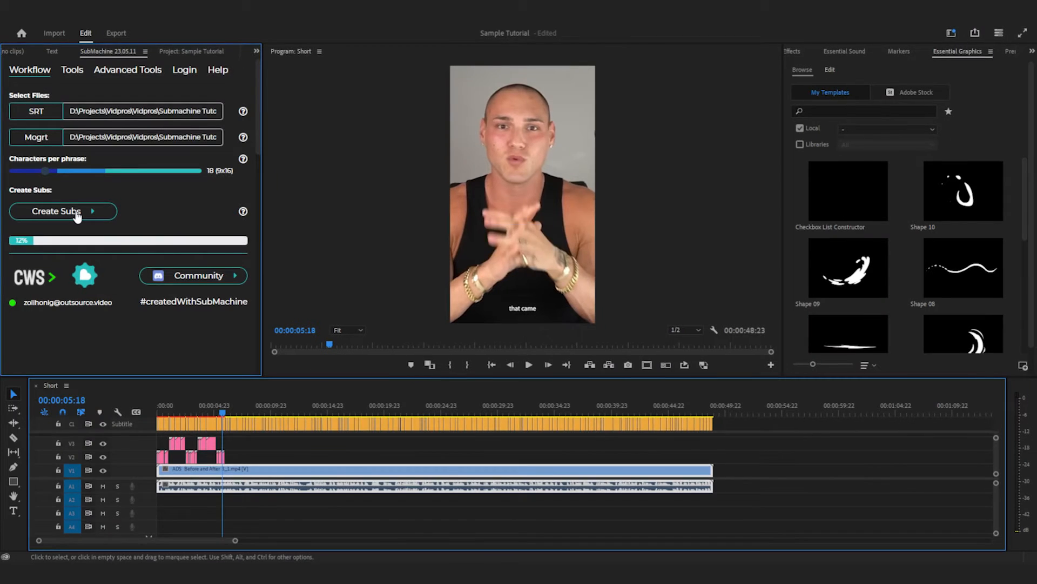
{"action": "left_click", "coordinate": [59, 210]}
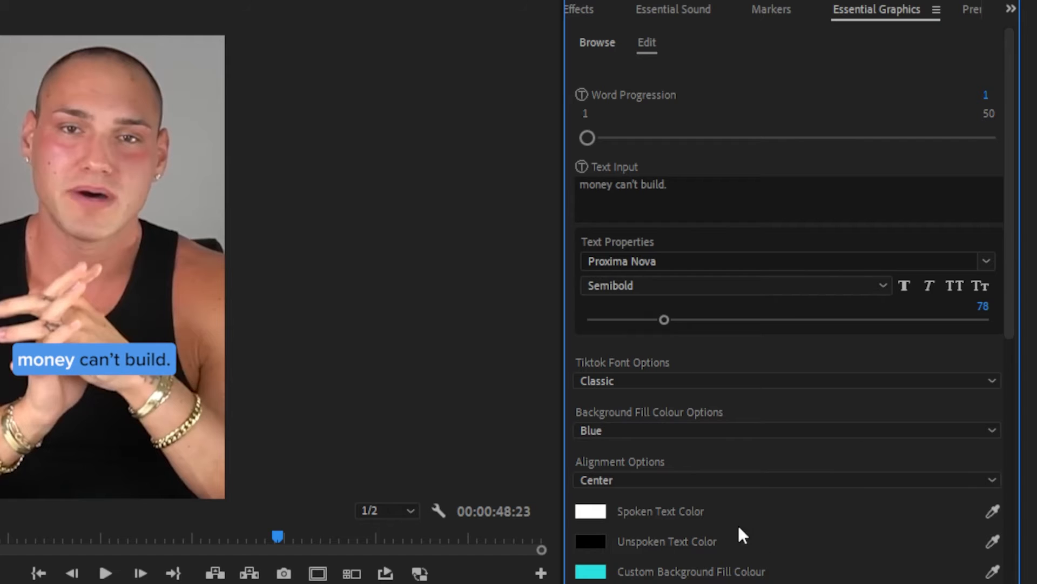
Set the subtitle's background fill colour to white in Essential Graphics
{"action": "scroll", "scroll_direction": "down", "scroll_amount": 3}
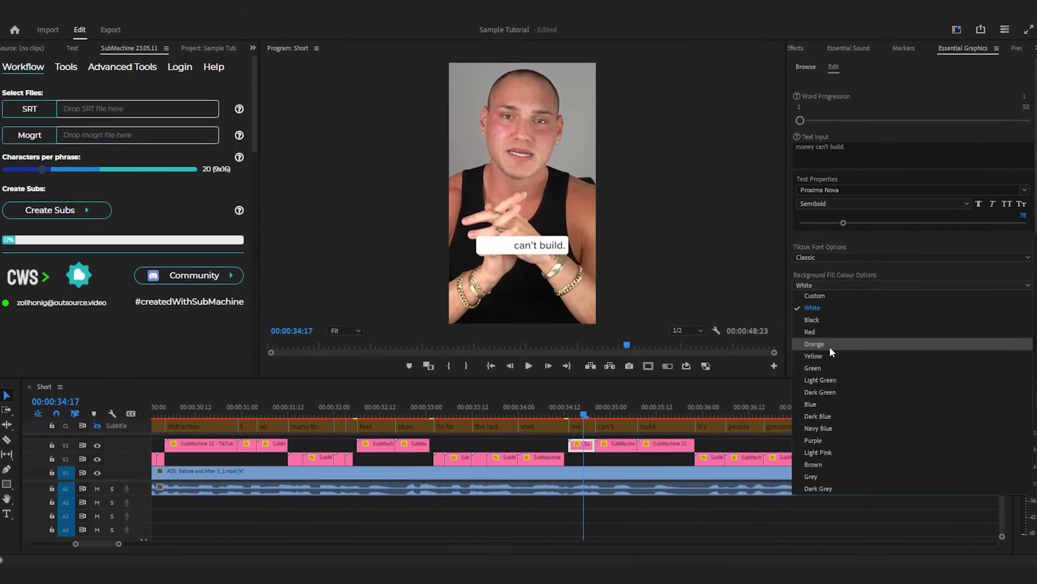
{"action": "left_click", "coordinate": [813, 463]}
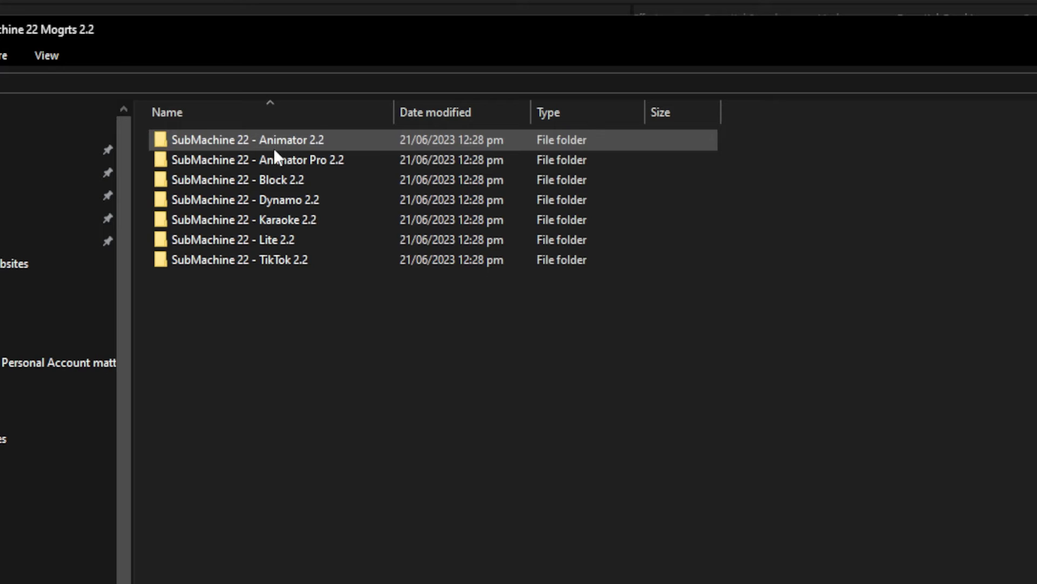
Open the SubMachine 22 - Animator 2.2 folder
{"action": "double_click", "coordinate": [240, 260]}
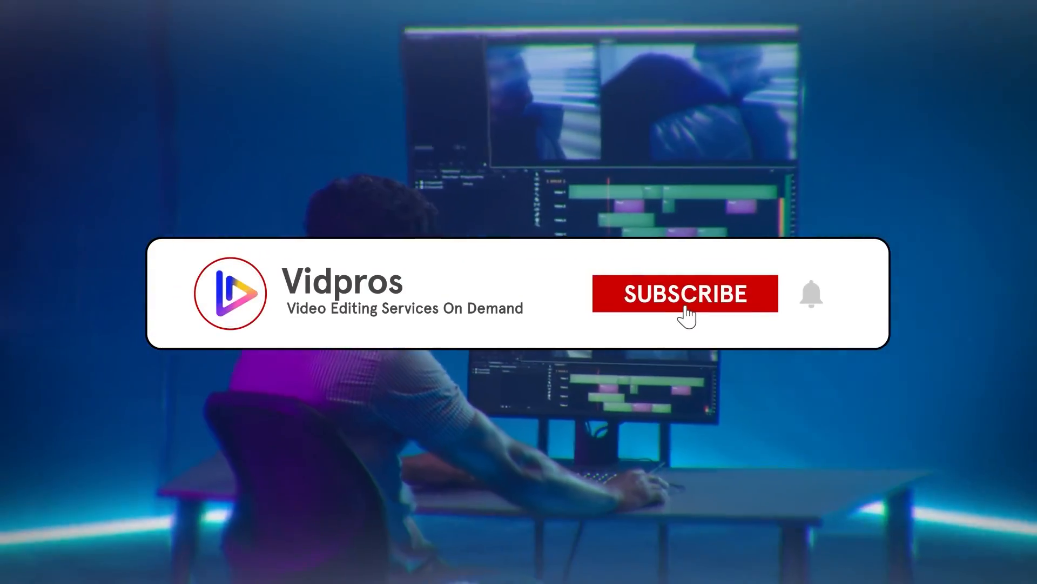
Subscribe to the Vidpros channel on the outro card
{"action": "left_click", "coordinate": [685, 294]}
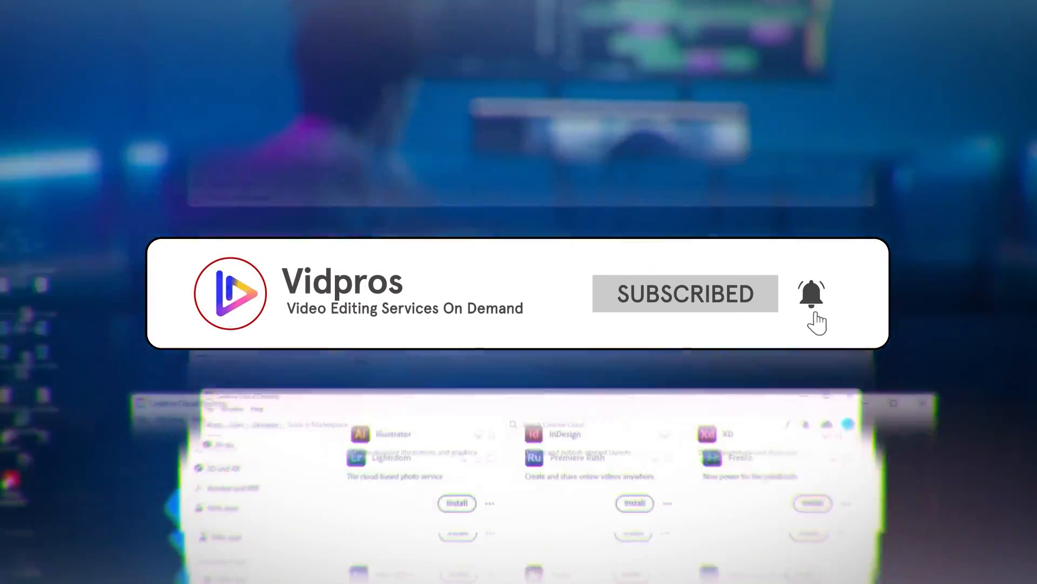